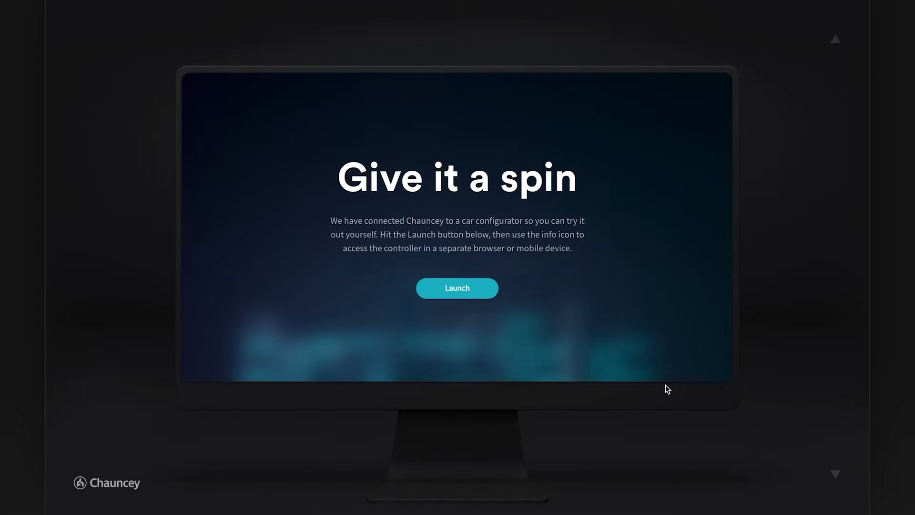
- Launch the car configurator stream from the 'Give it a spin' screen
left_click(458, 288)
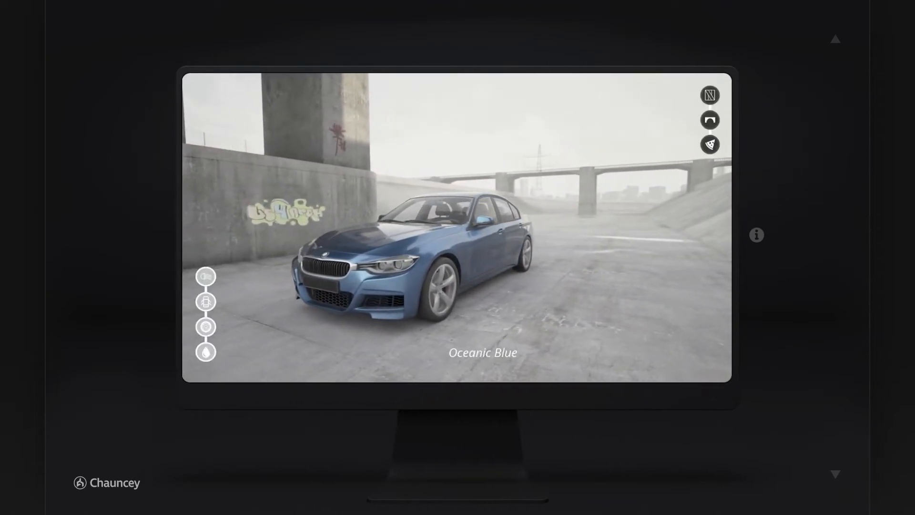
- Bring up the controller access dialog with QR code and web-controller link
left_click(757, 235)
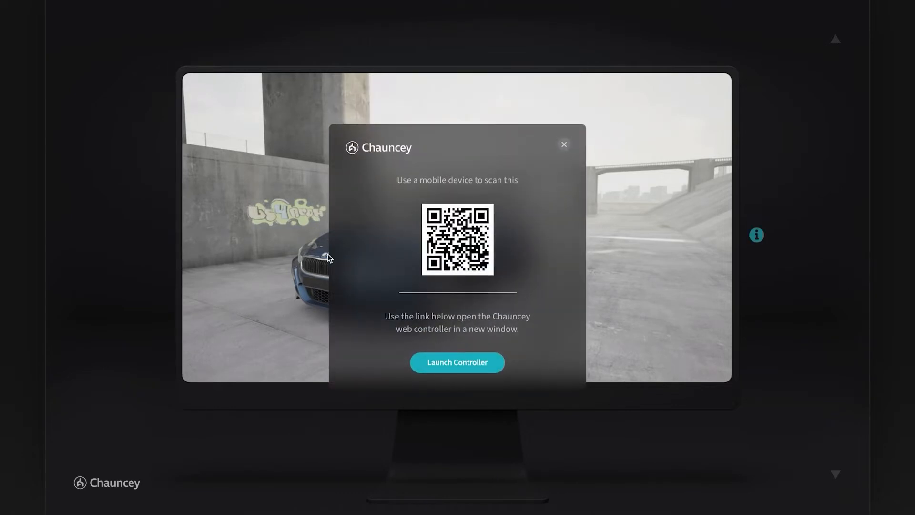
mouse_move(532, 288)
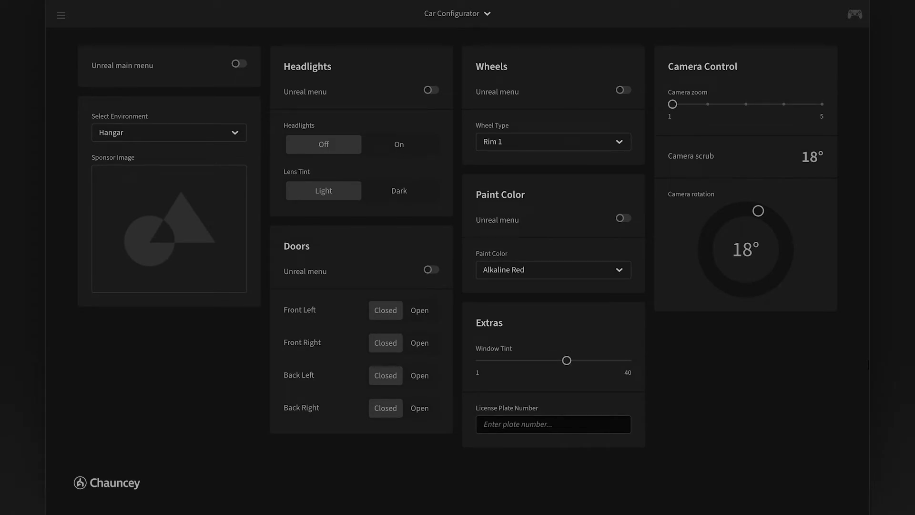
mouse_move(656, 405)
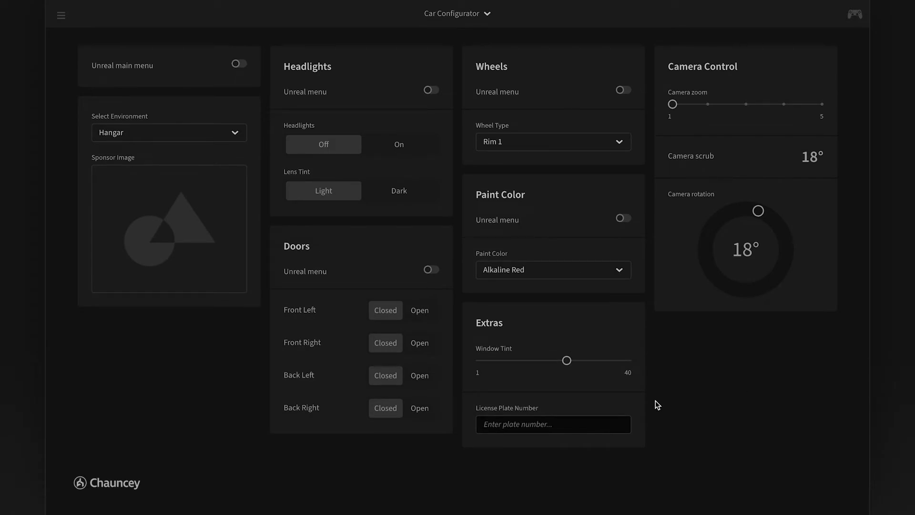
mouse_move(256, 166)
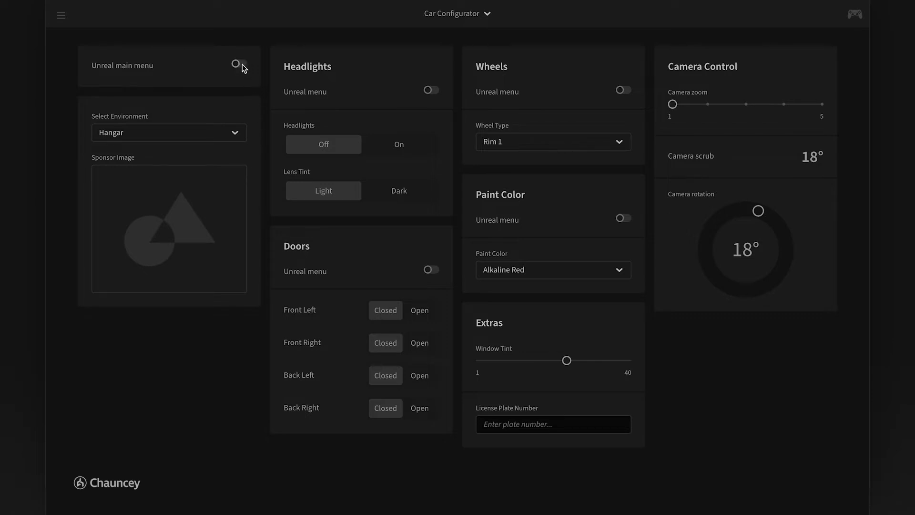
- Toggle the Unreal main menu on then off, and open the Sponsor Image library
left_click(239, 65)
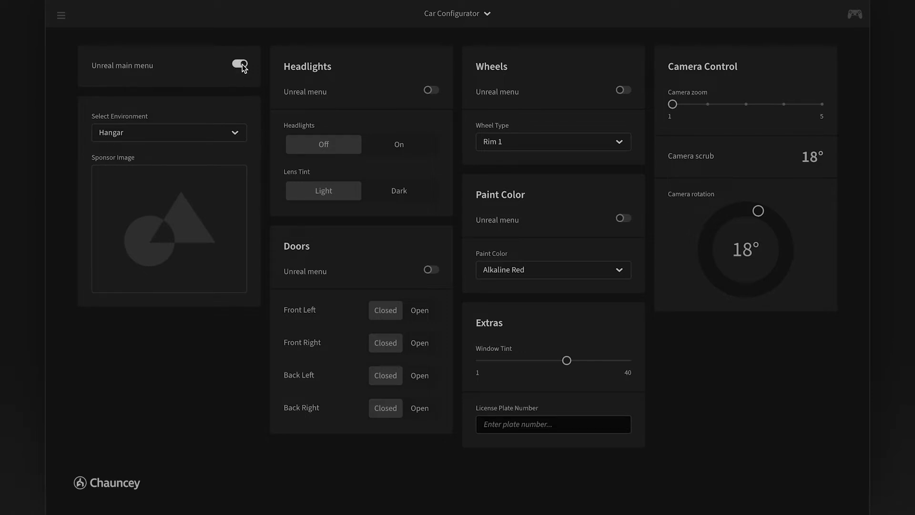
left_click(239, 64)
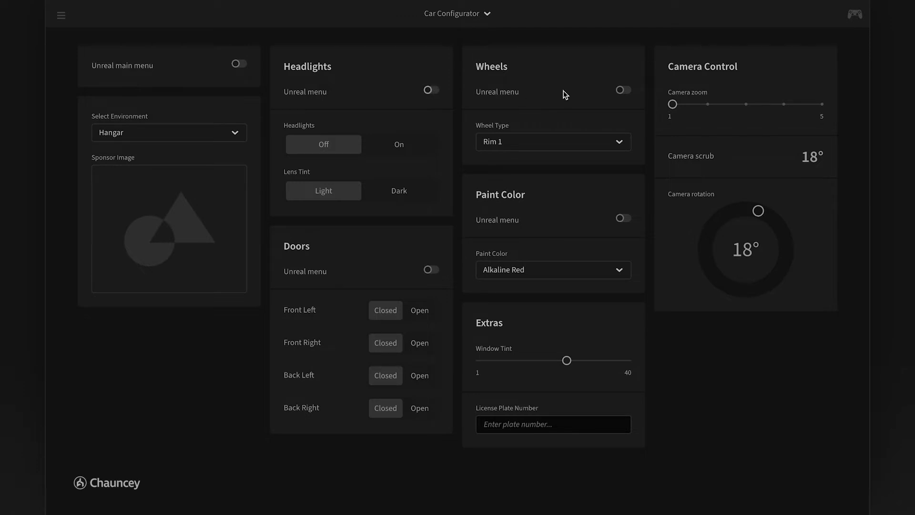
left_click(169, 133)
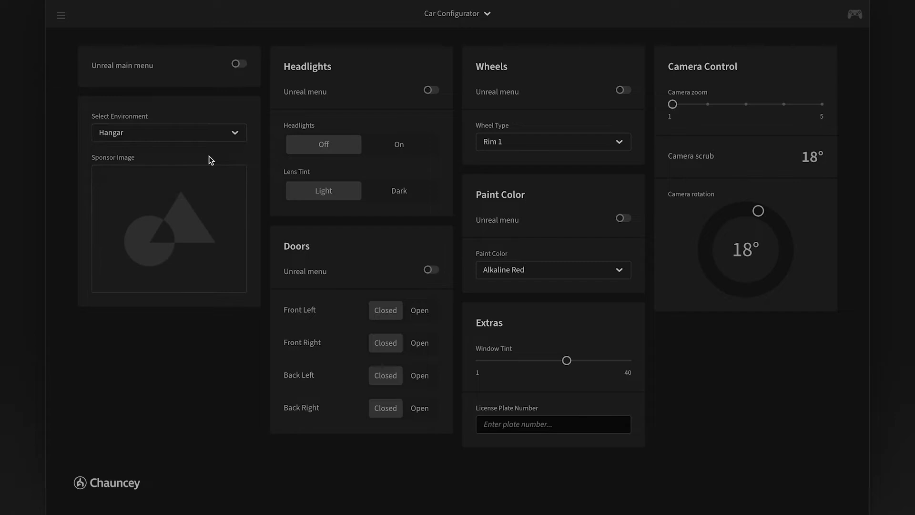
mouse_move(252, 130)
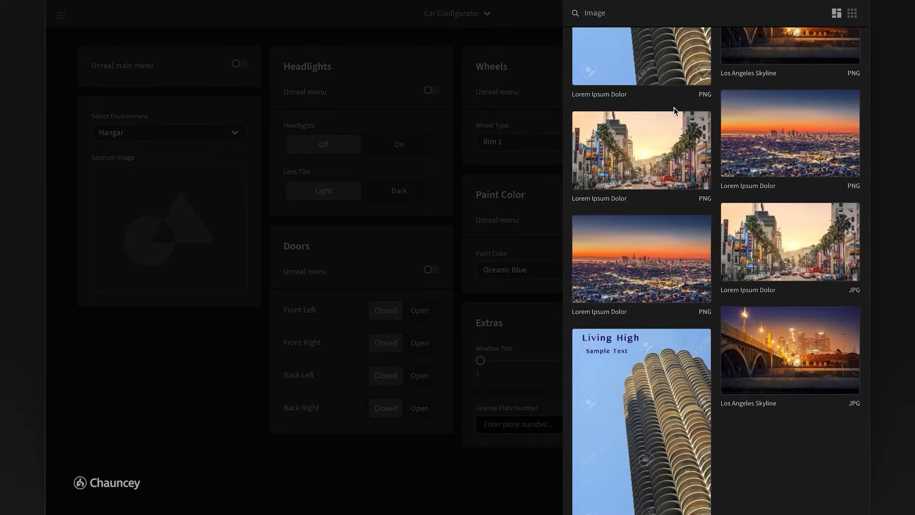
scroll("down", 3)
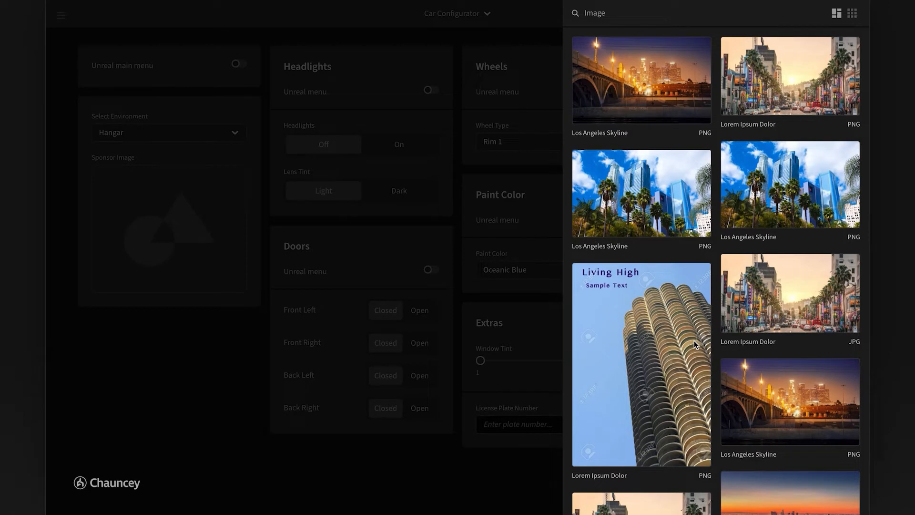
mouse_move(649, 103)
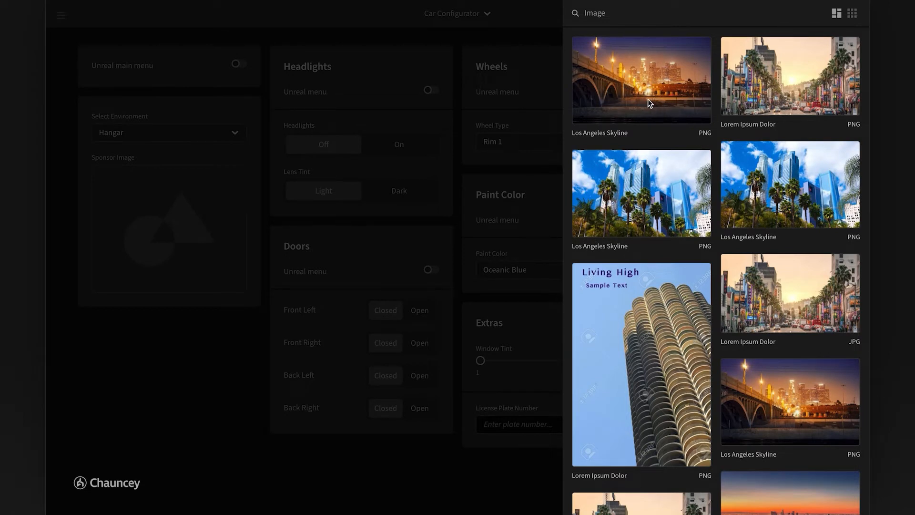
mouse_move(655, 310)
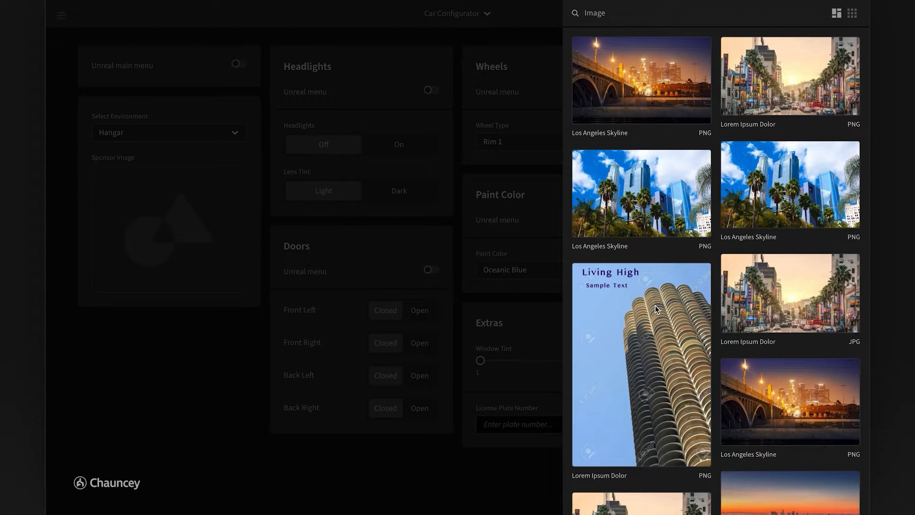
mouse_move(777, 230)
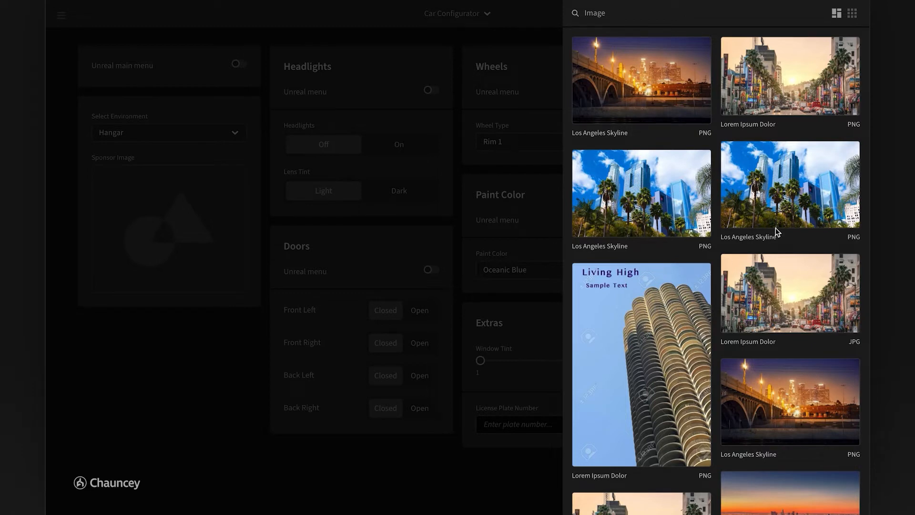
mouse_move(686, 98)
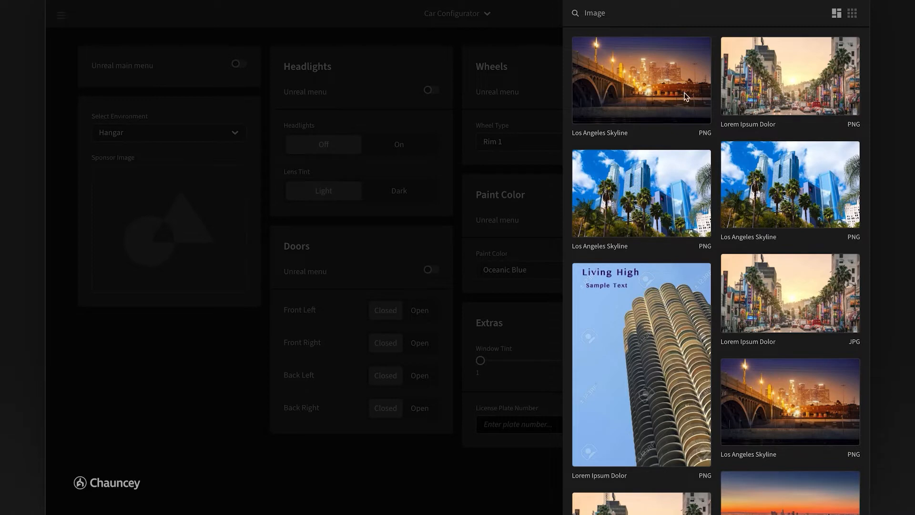
- Use the night bridge skyline as sponsor image, turn headlights on with Unreal menu shown, open front-left door
left_click(641, 80)
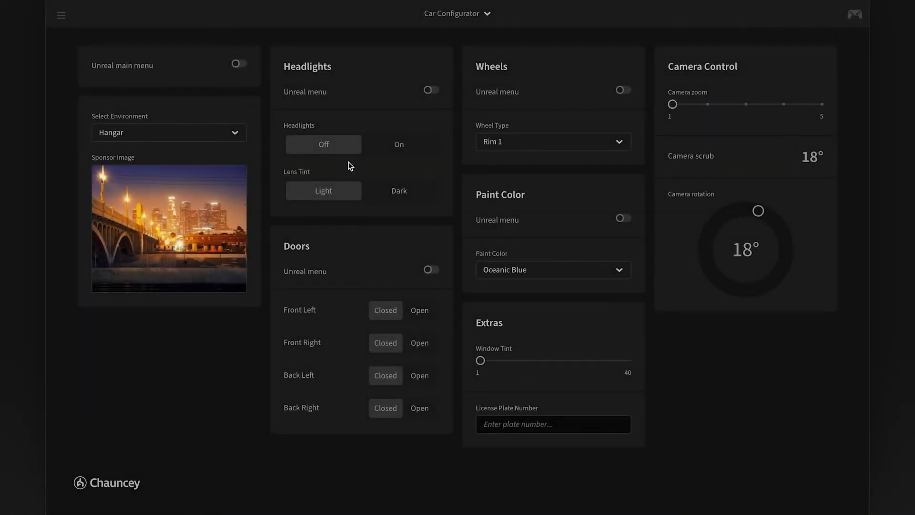
left_click(399, 145)
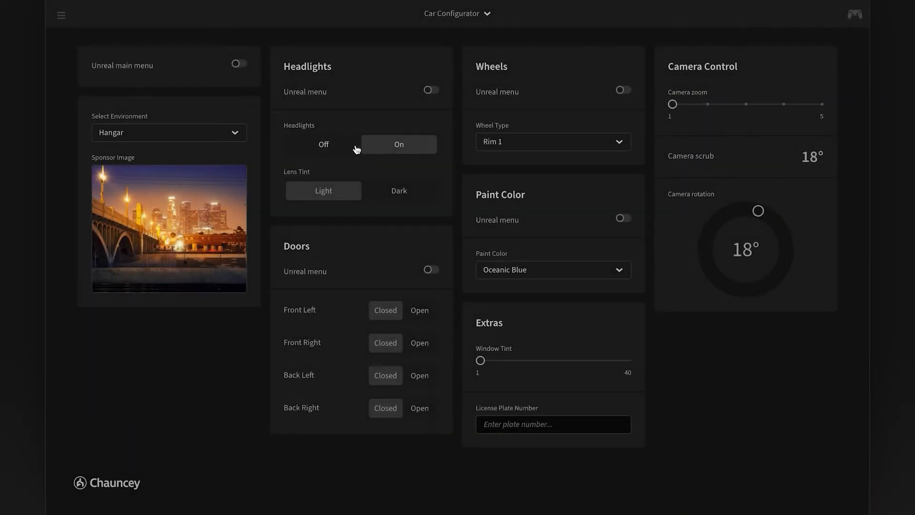
left_click(323, 144)
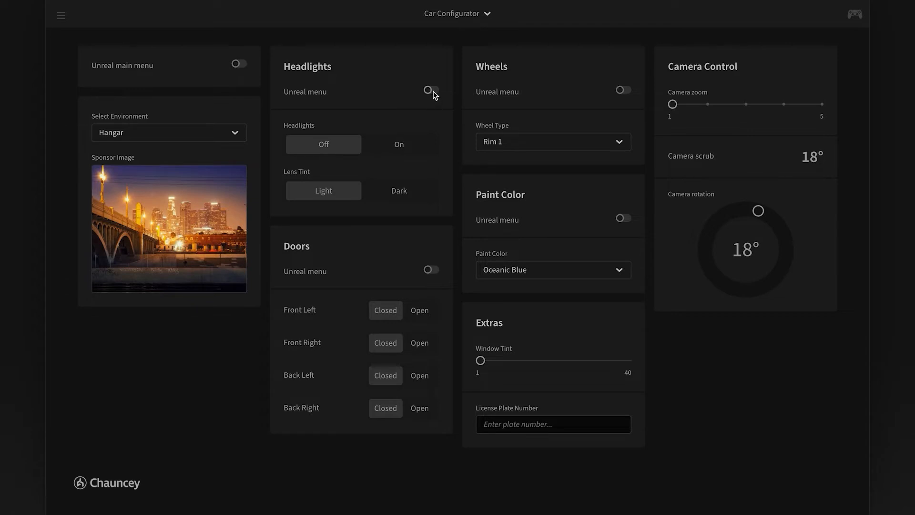
left_click(431, 90)
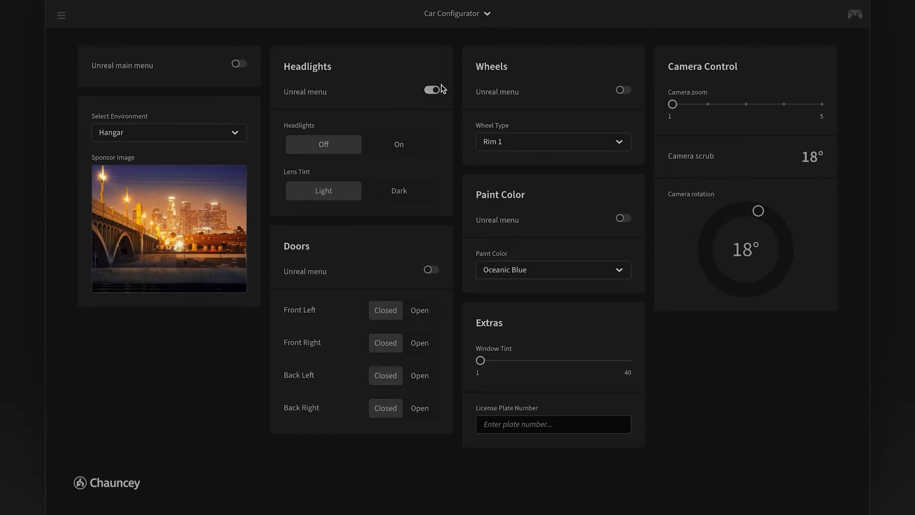
left_click(399, 145)
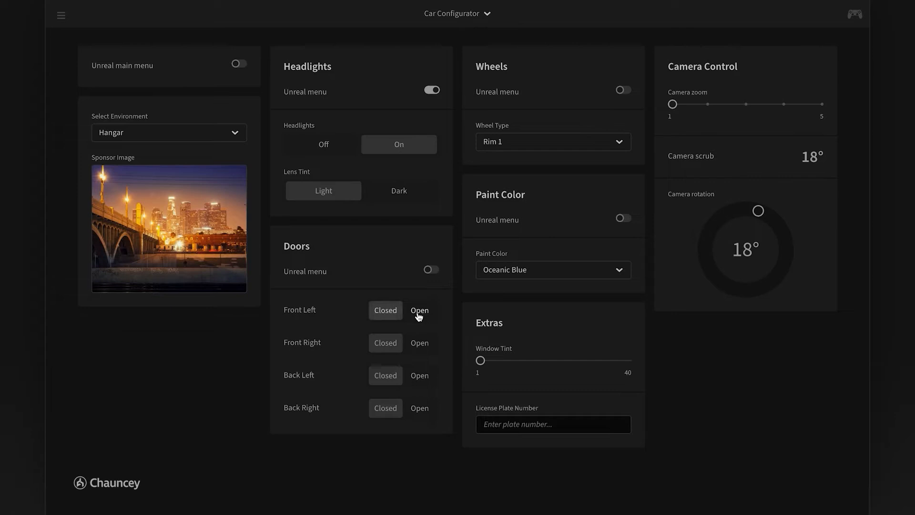
left_click(420, 311)
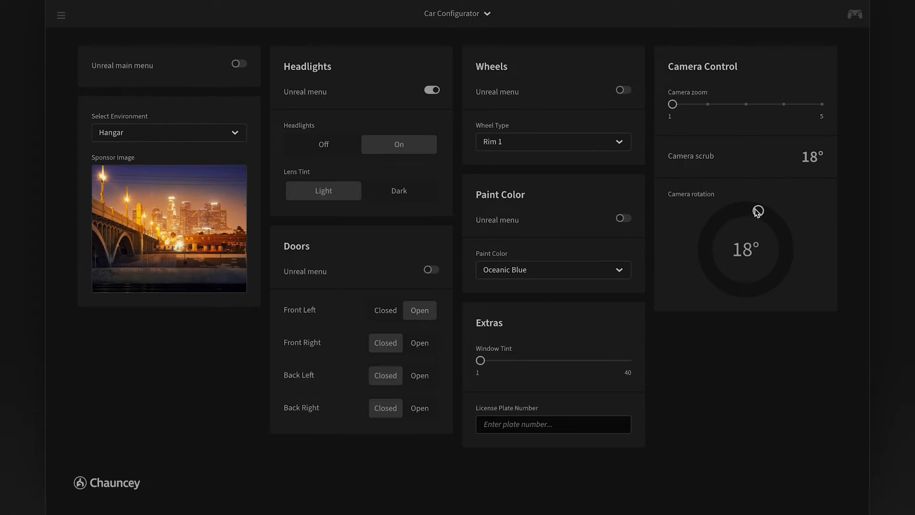
- Drag the Camera rotation dial through 189°, 238°, 180°, 210° to settle near 135°
left_click_drag(758, 212, 756, 288)
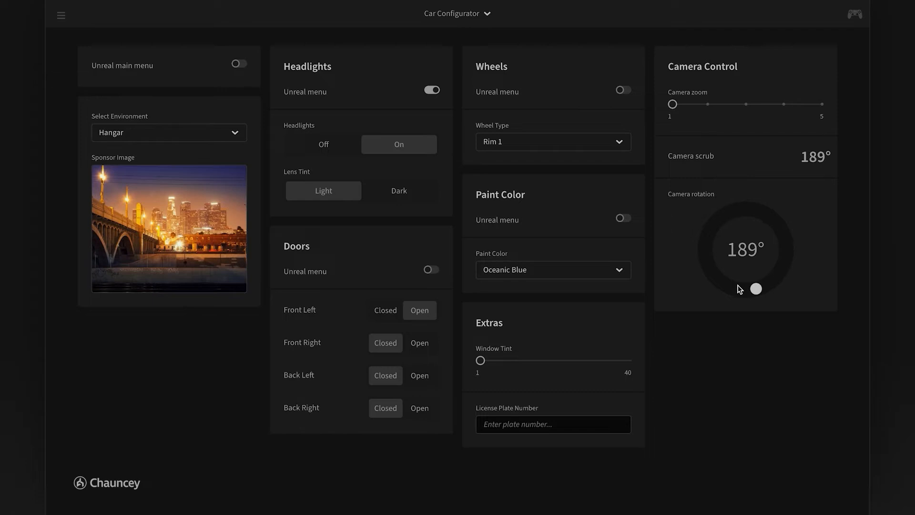
left_click_drag(756, 289, 760, 287)
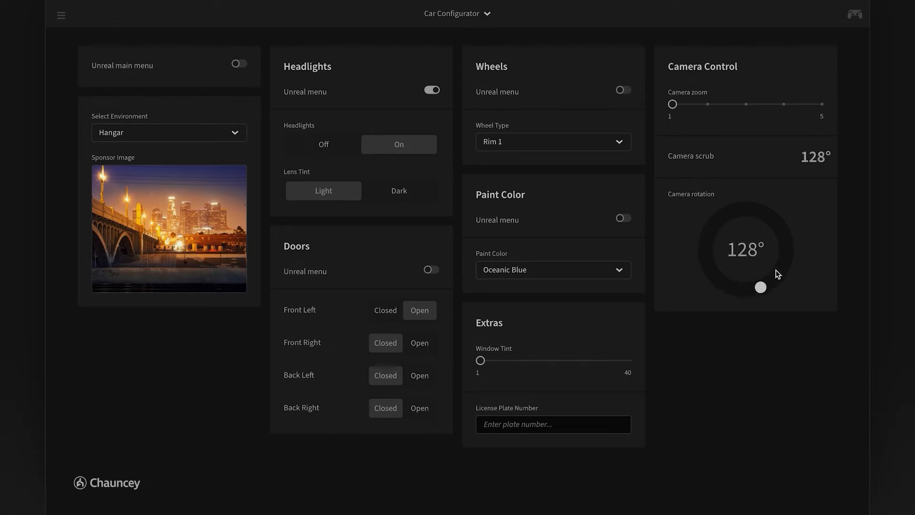
left_click_drag(761, 287, 712, 270)
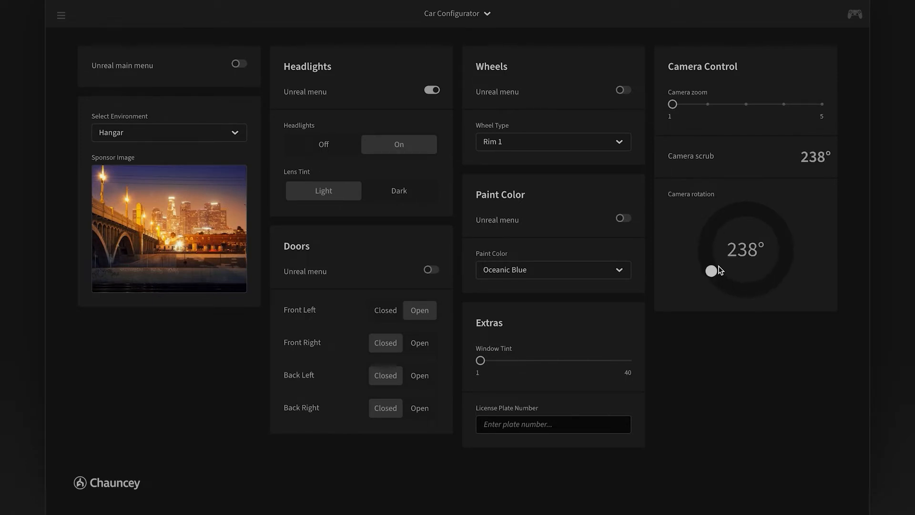
left_click_drag(711, 270, 735, 288)
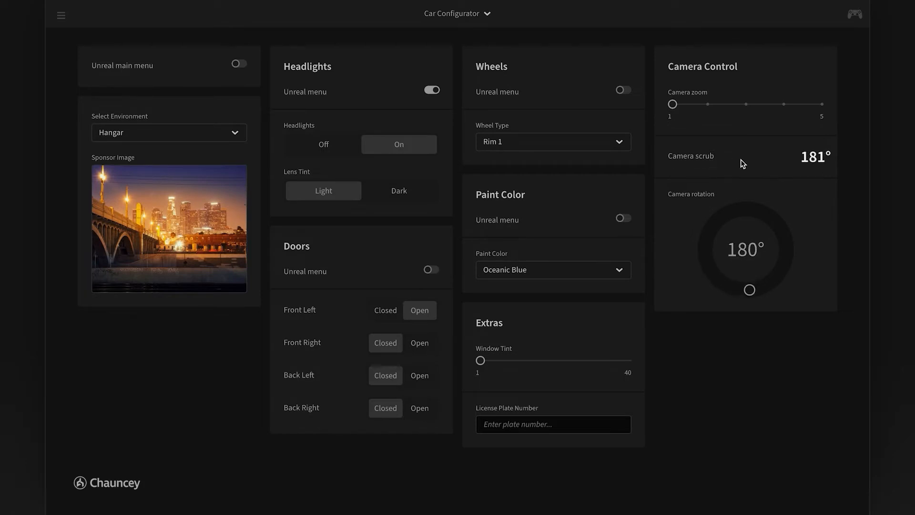
left_click_drag(749, 290, 726, 285)
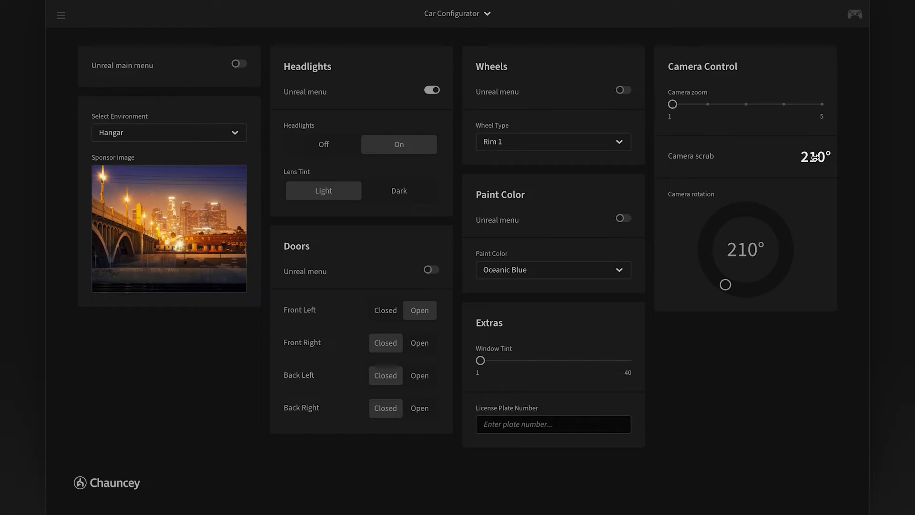
left_click_drag(725, 284, 728, 286)
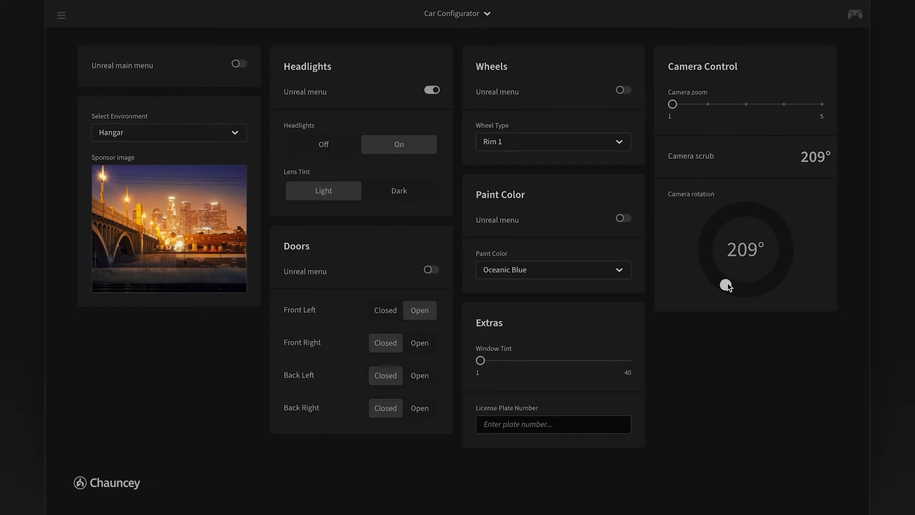
left_click_drag(728, 286, 776, 279)
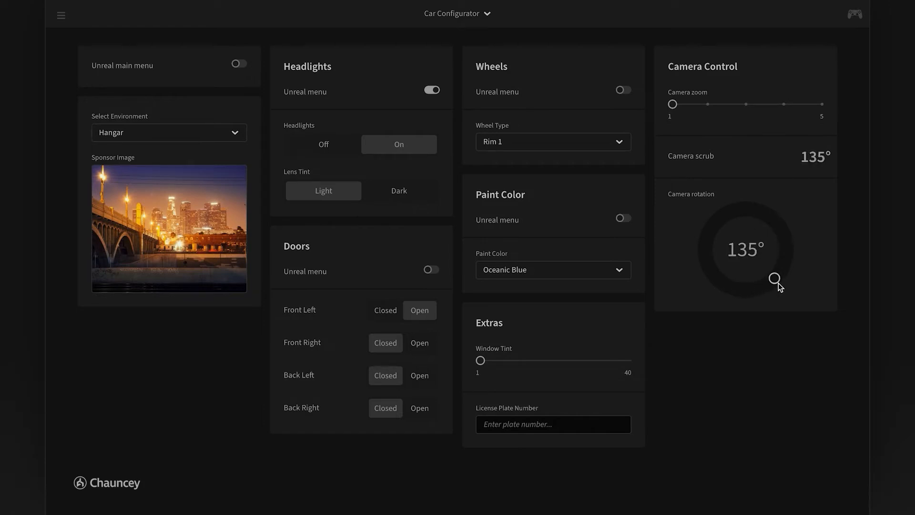
left_click_drag(774, 279, 779, 273)
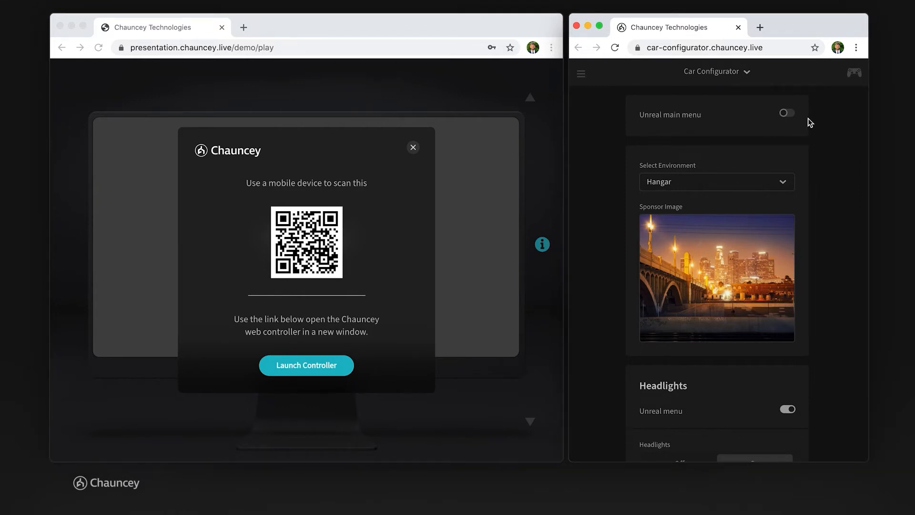
mouse_move(699, 275)
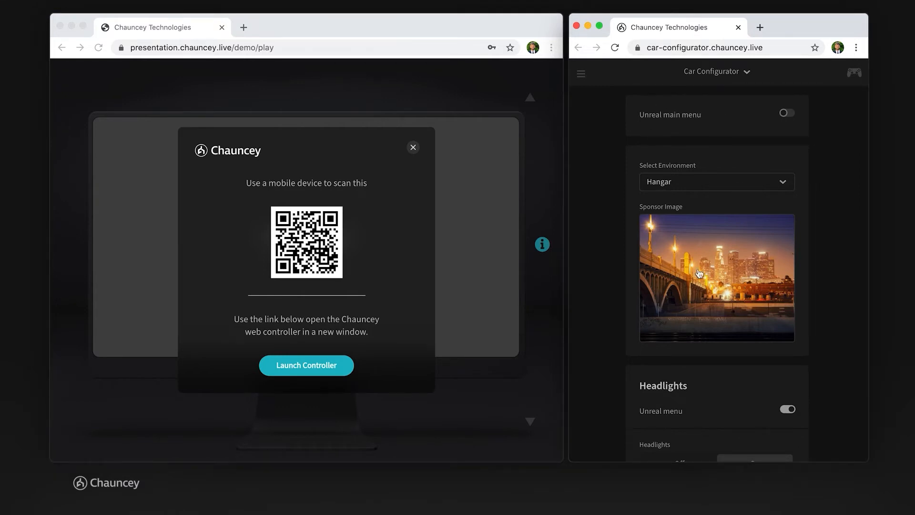
scroll("down", 3)
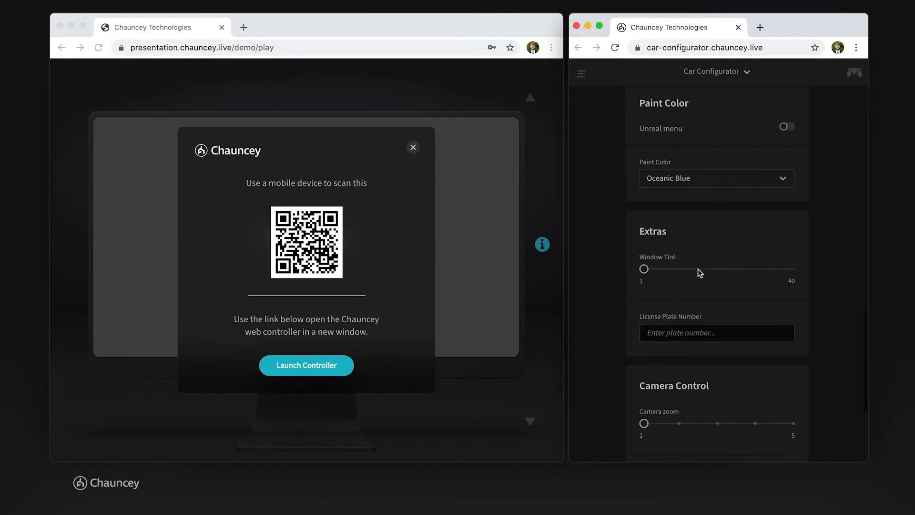
scroll("down", 3)
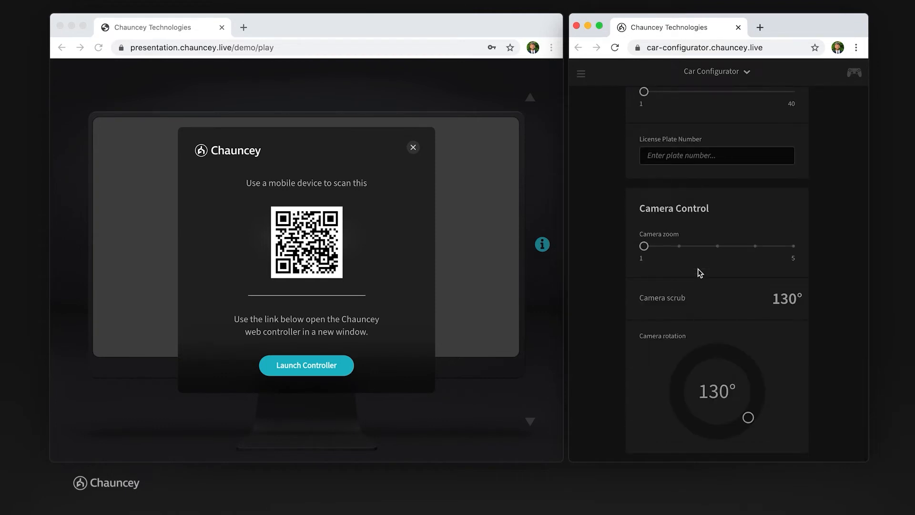
scroll("down", 3)
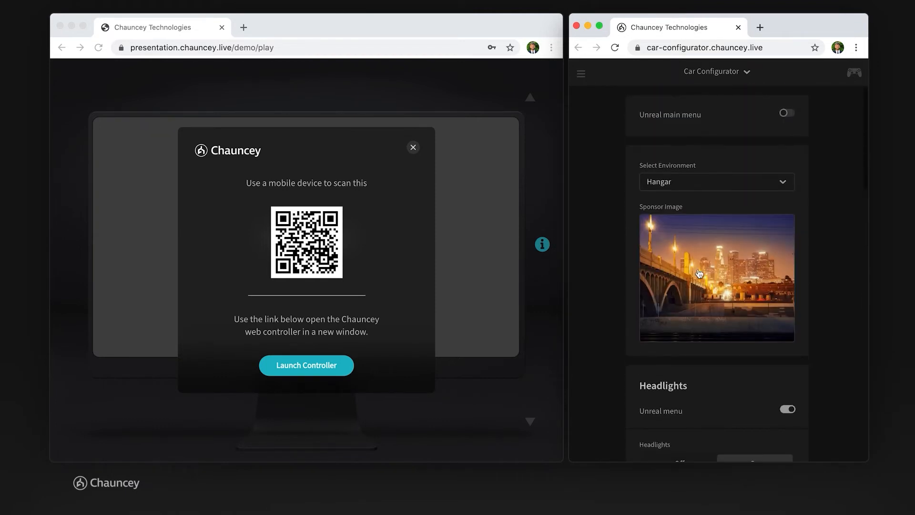
mouse_move(785, 220)
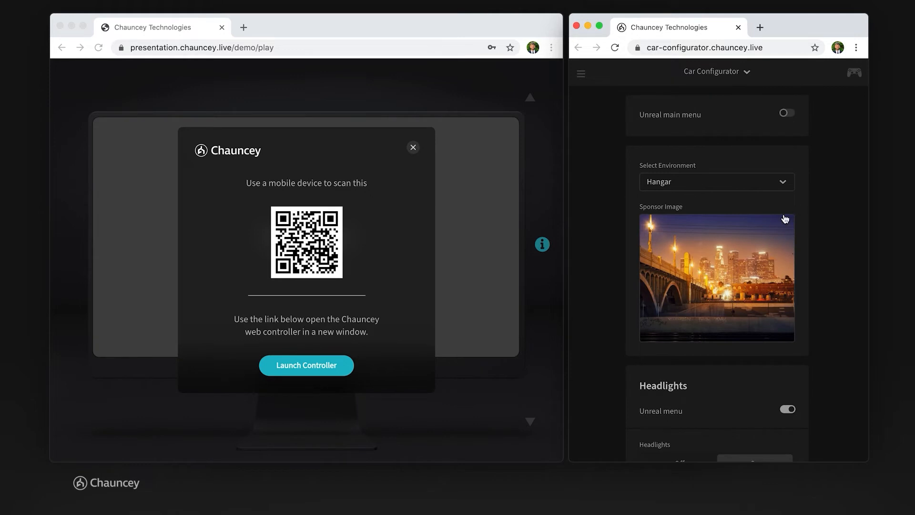
scroll("down", 3)
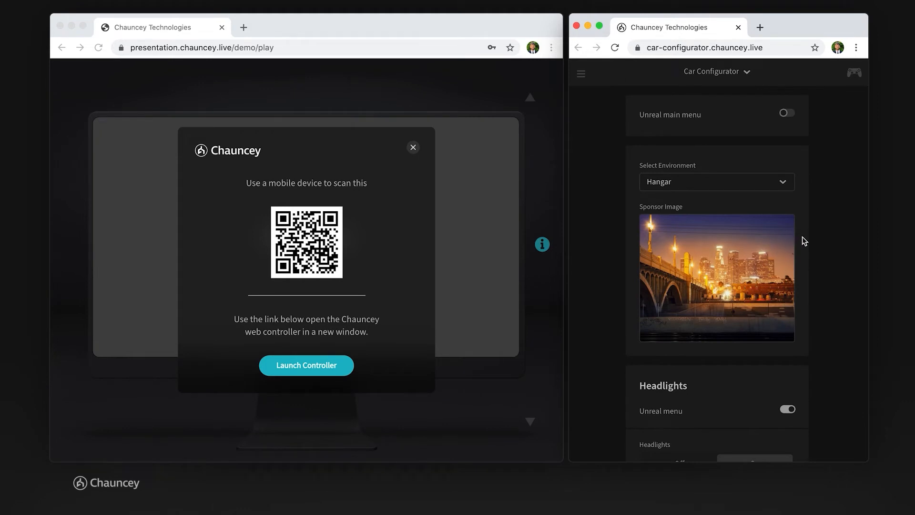
scroll("down", 3)
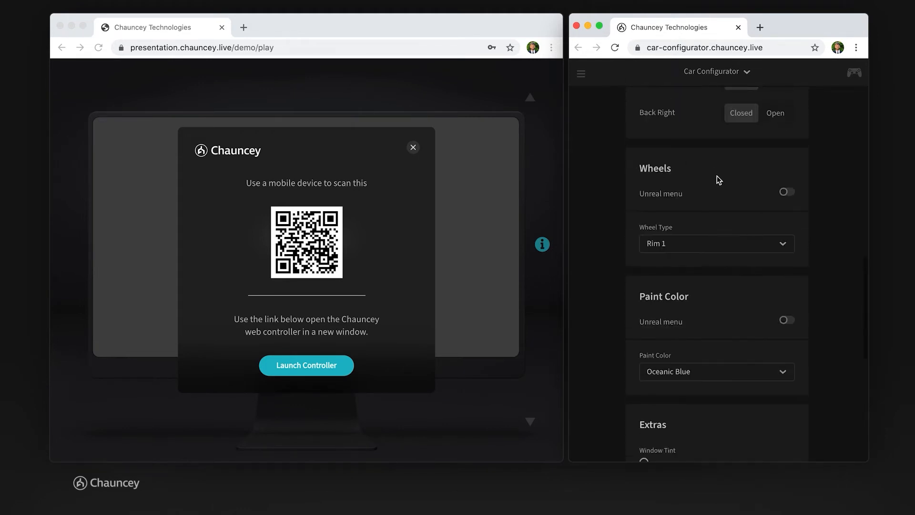
scroll("down", 3)
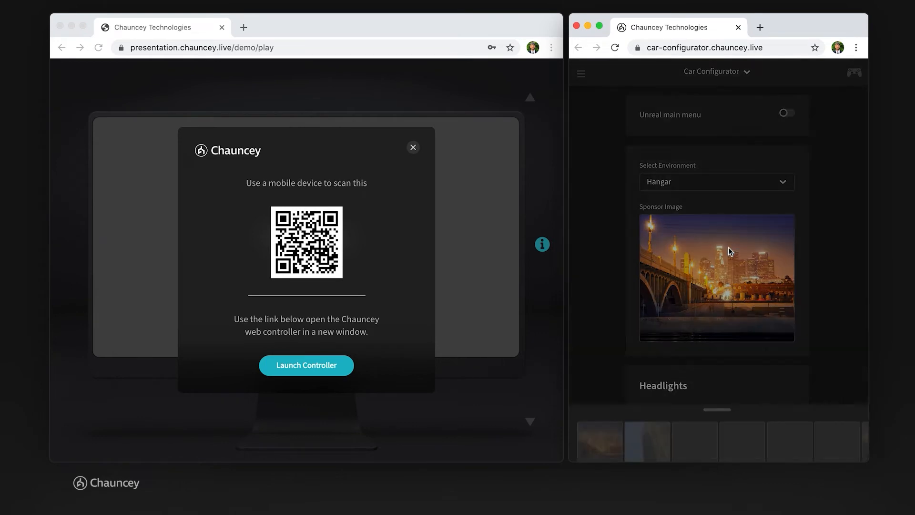
- Open and expand the sponsor image gallery of city photos
left_click(717, 276)
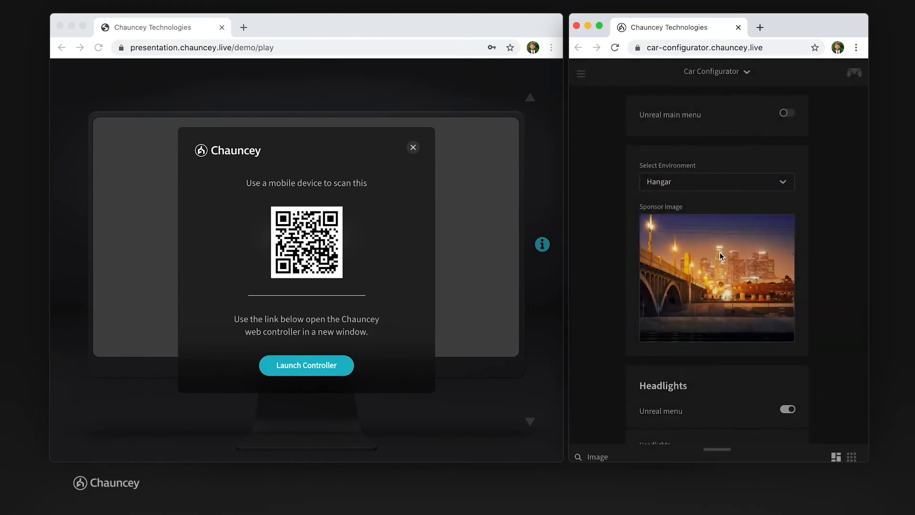
left_click(717, 277)
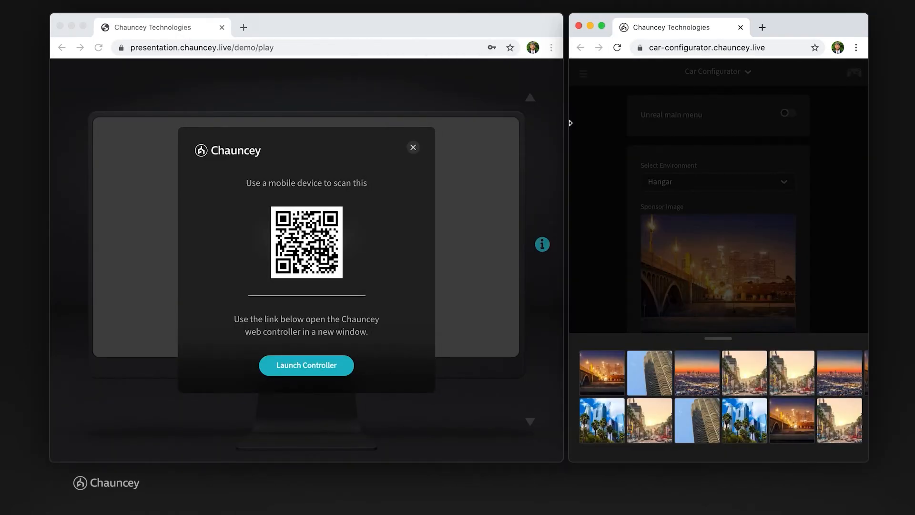
mouse_move(755, 338)
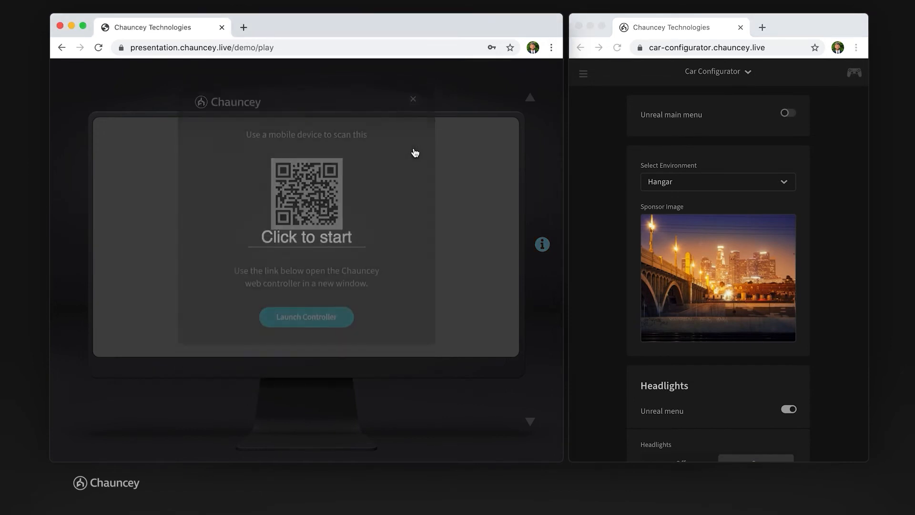
- Start the stream, rotate camera to 199° behind the car, zoom to step 3, begin plate 'EP'
left_click(307, 195)
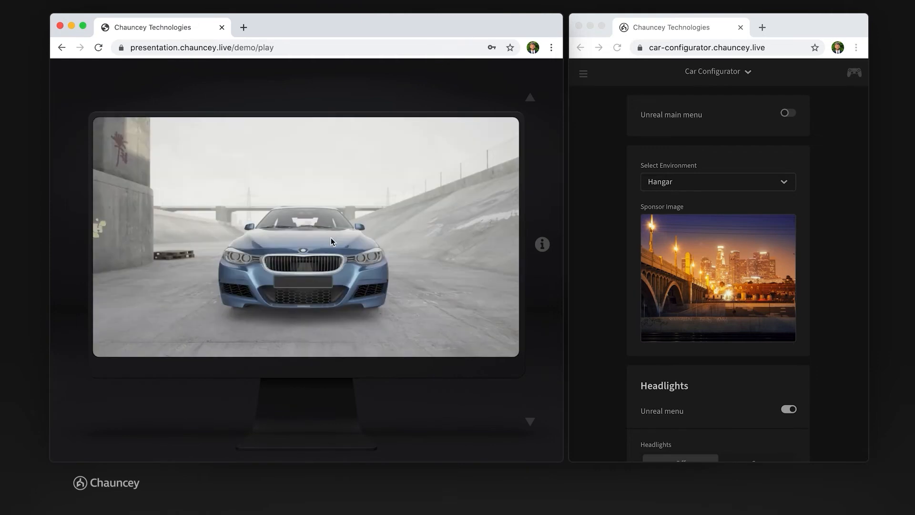
mouse_move(774, 139)
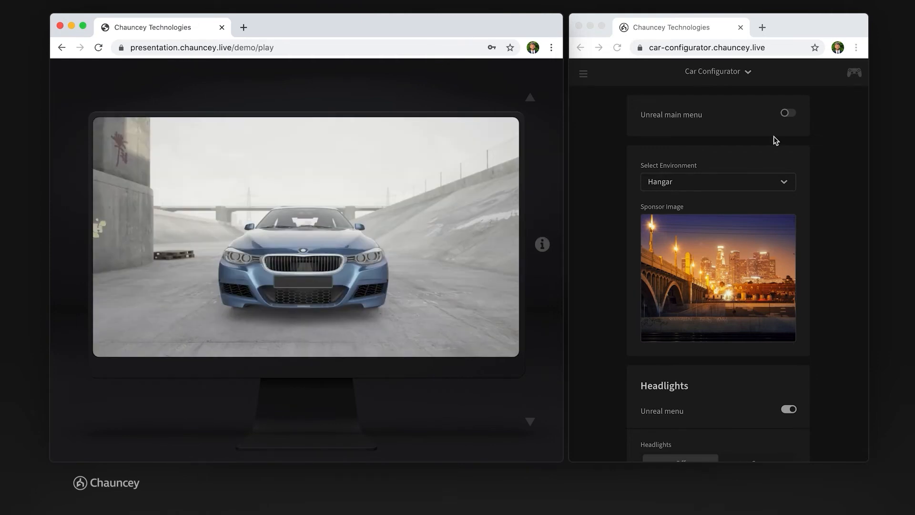
scroll("down", 3)
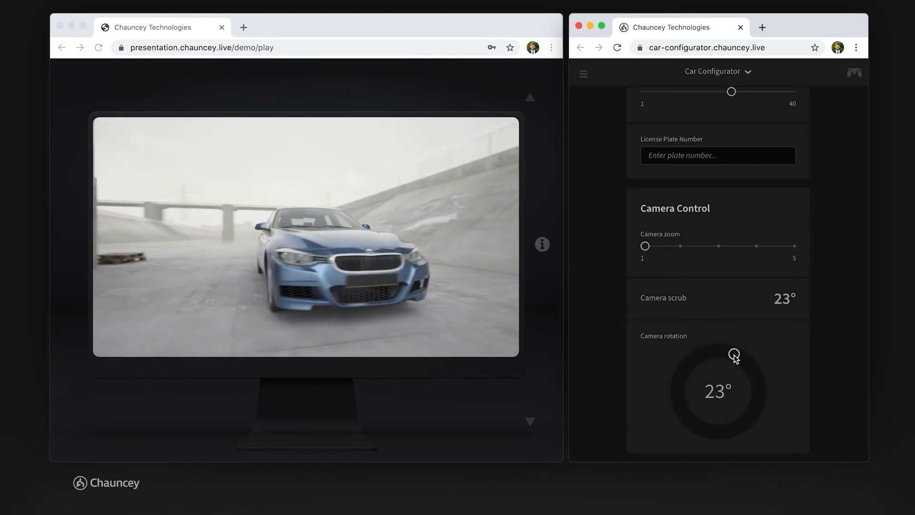
left_click_drag(734, 355, 742, 423)
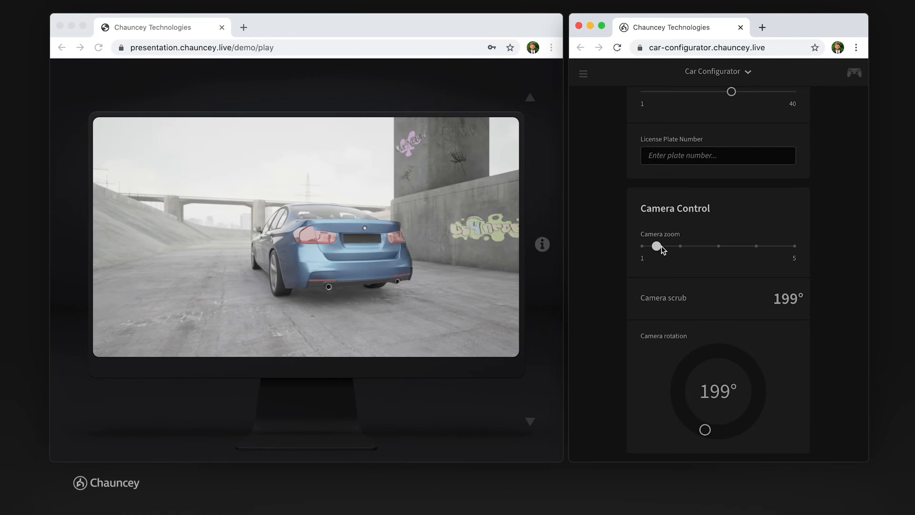
left_click_drag(656, 246, 722, 246)
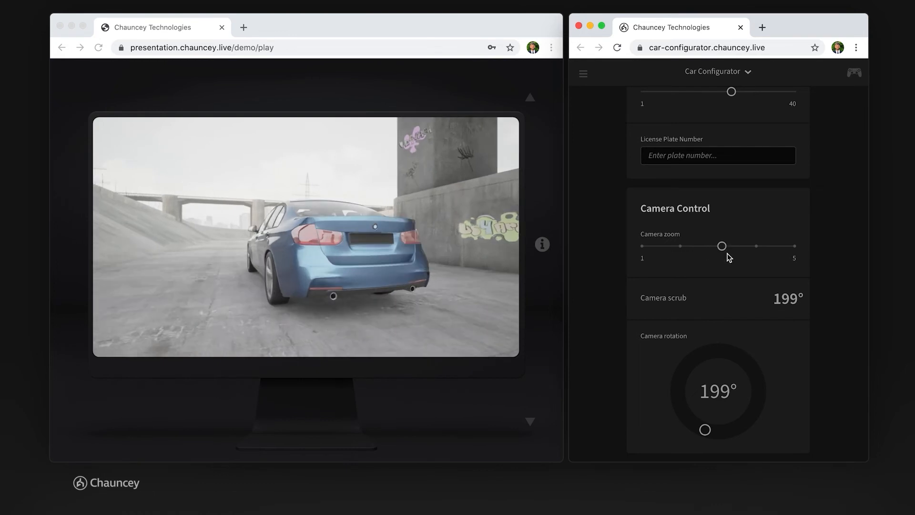
type("EP")
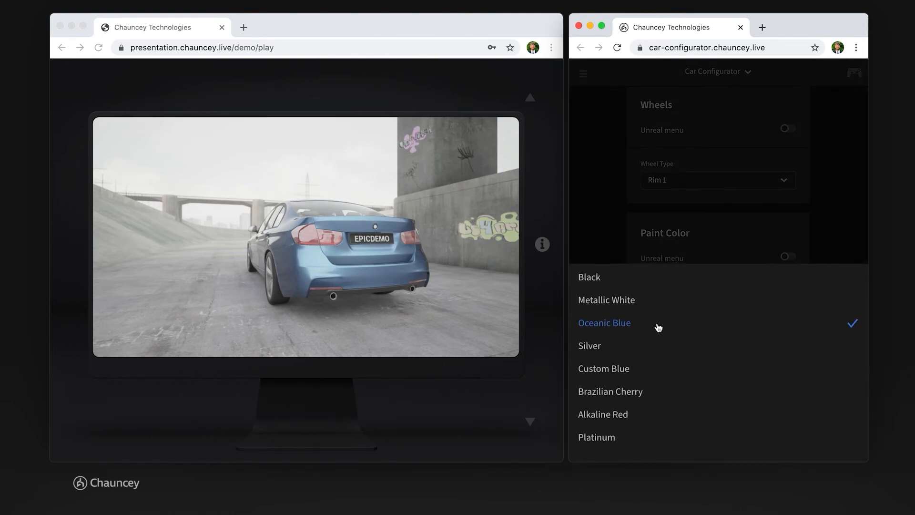
- Repaint the car Metallic White and open the back-right and front-left doors
left_click(606, 299)
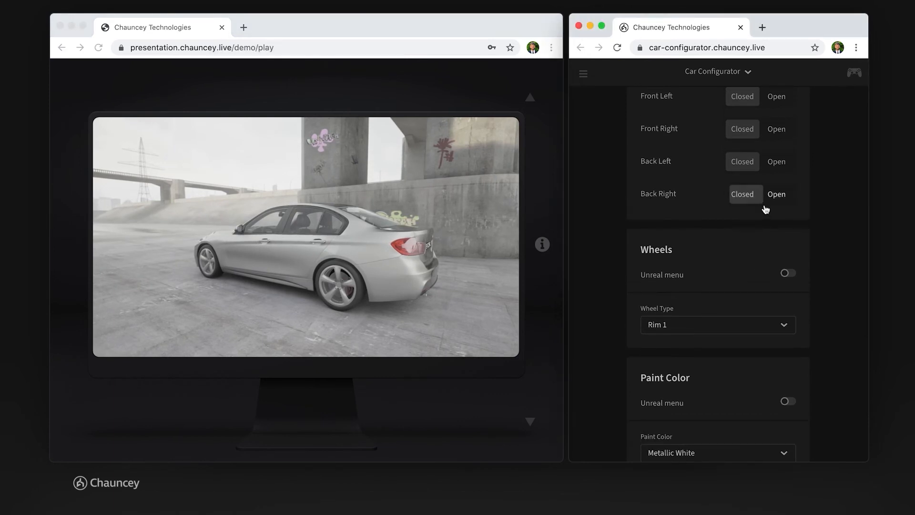
left_click(776, 96)
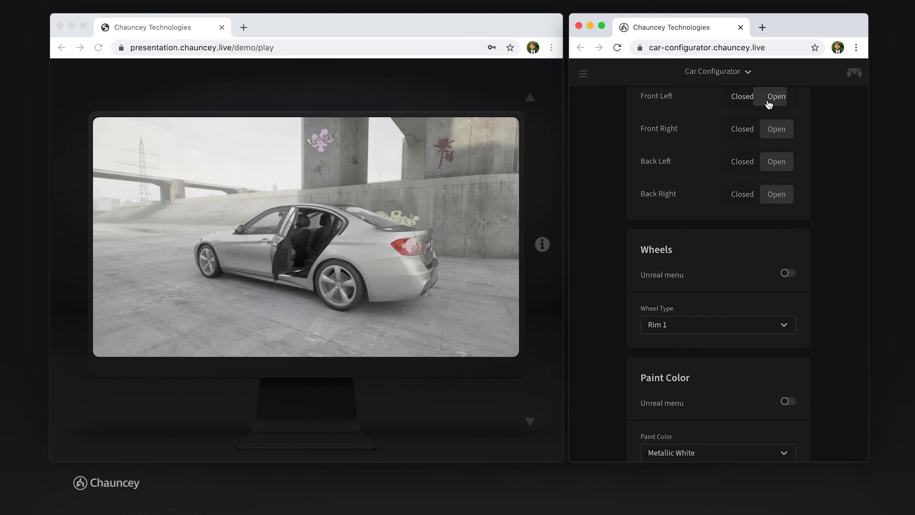
left_click(776, 97)
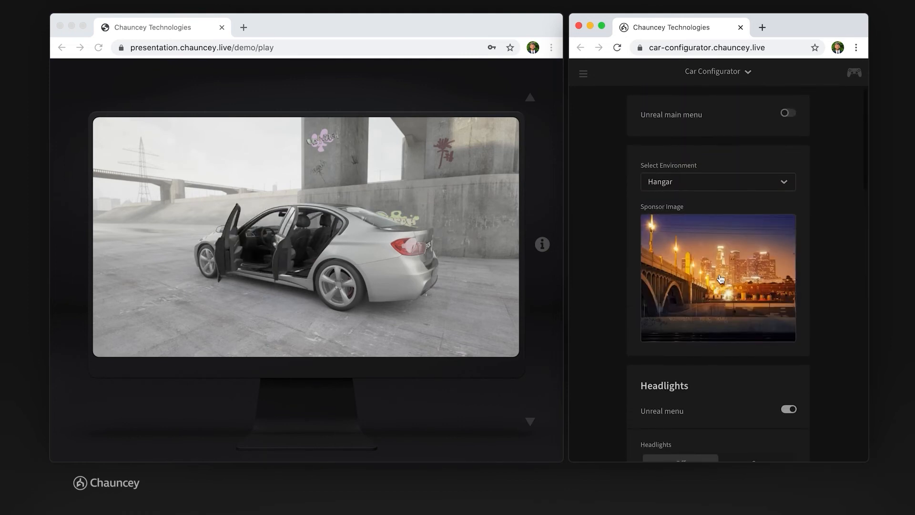
- Choose Village from the Select Environment dropdown
left_click(718, 181)
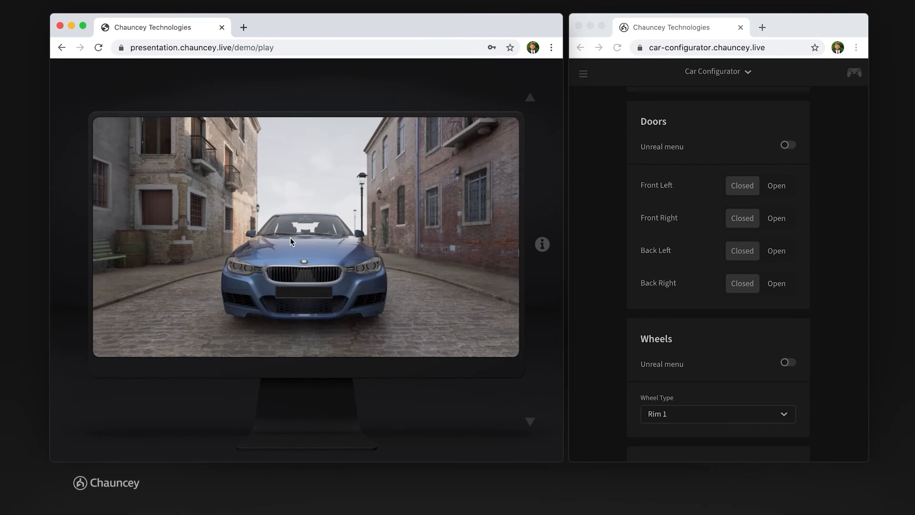
mouse_move(310, 254)
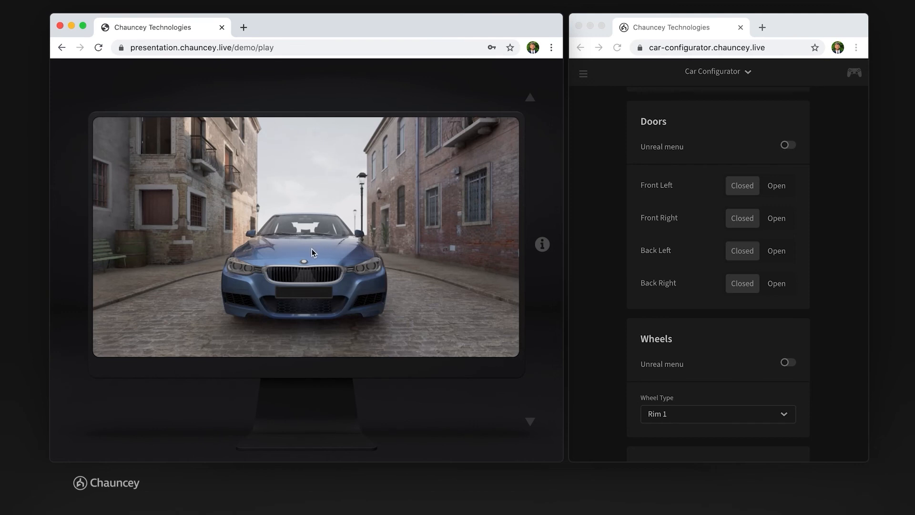
mouse_move(690, 295)
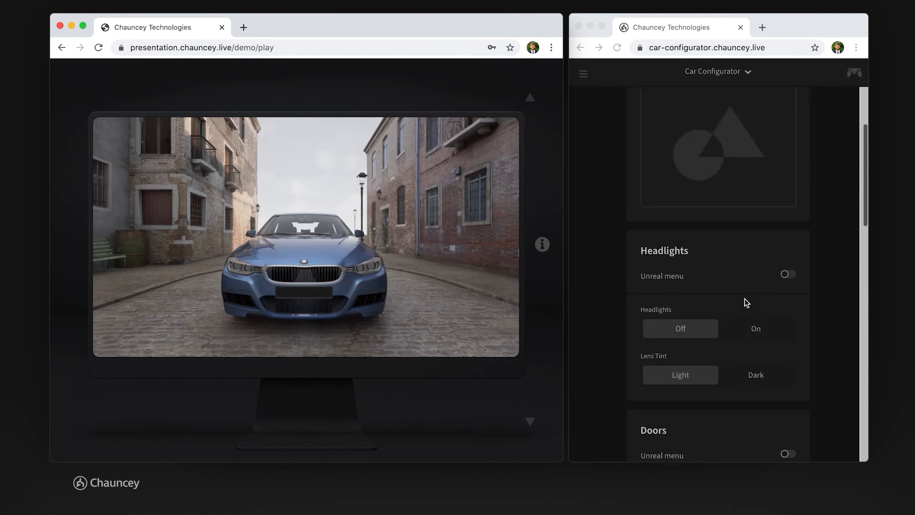
scroll("up", 3)
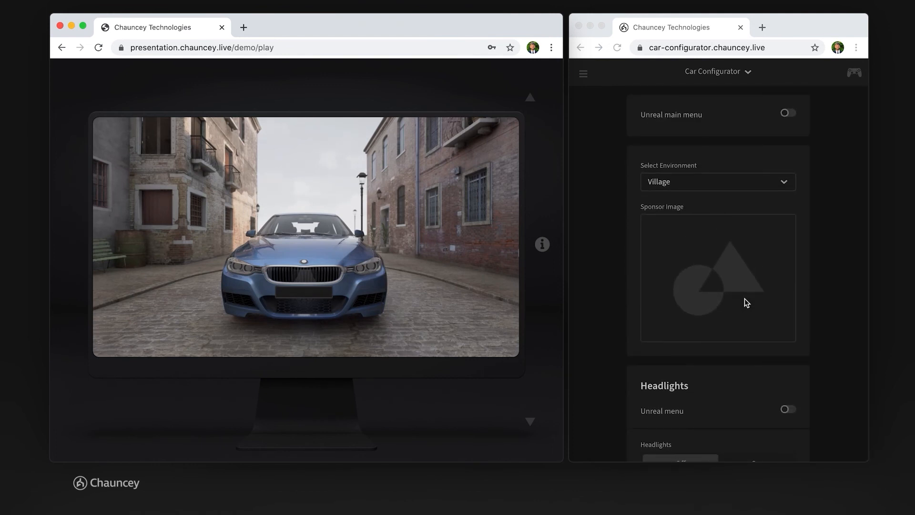